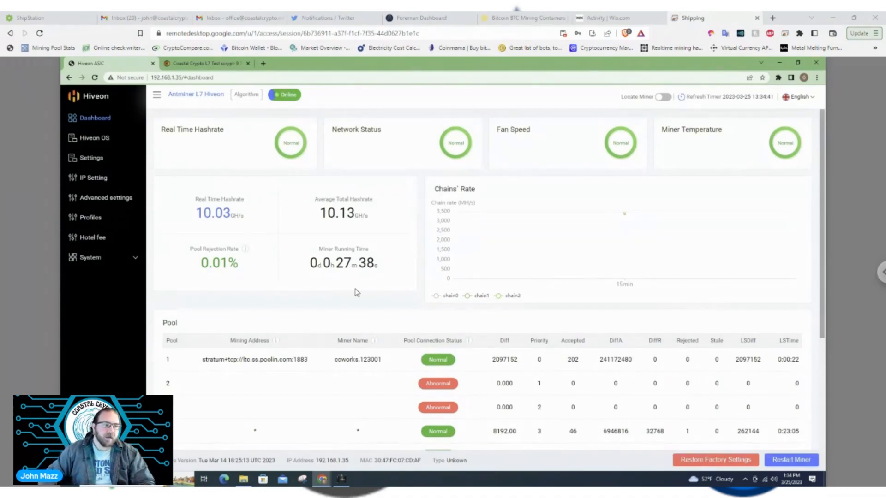
pyautogui.moveTo(277, 263)
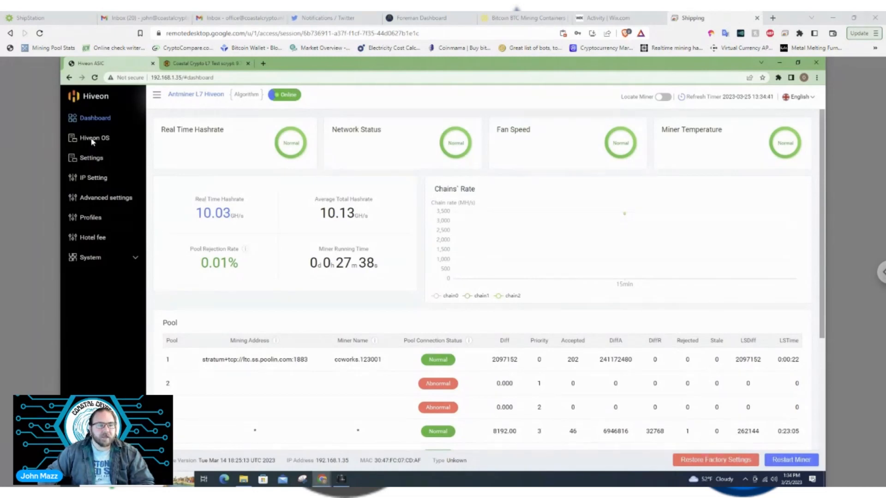
# - View the Hive OS connection setup, including the blank FARM_HASH and API Server fields
pyautogui.click(94, 139)
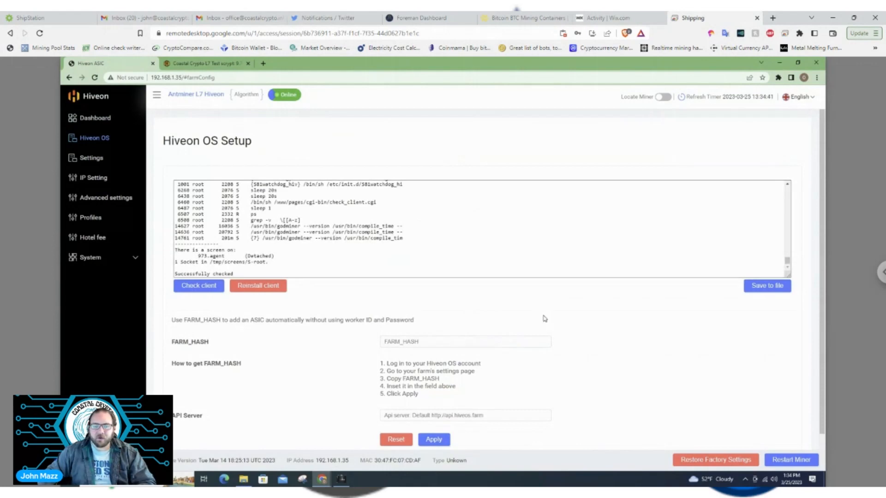
pyautogui.moveTo(295, 349)
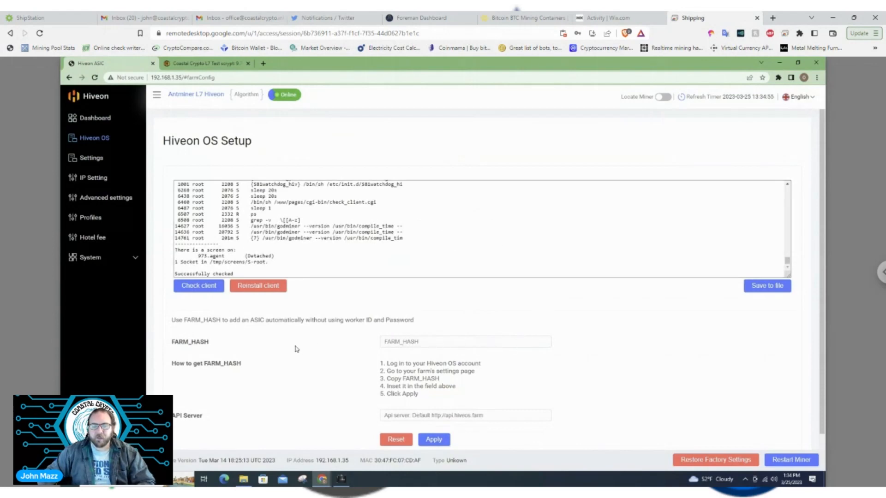
pyautogui.moveTo(576, 319)
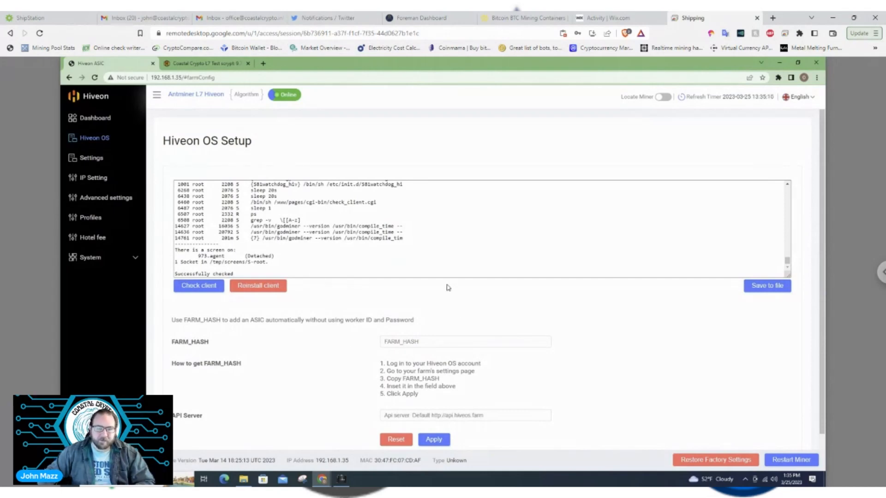
pyautogui.moveTo(473, 286)
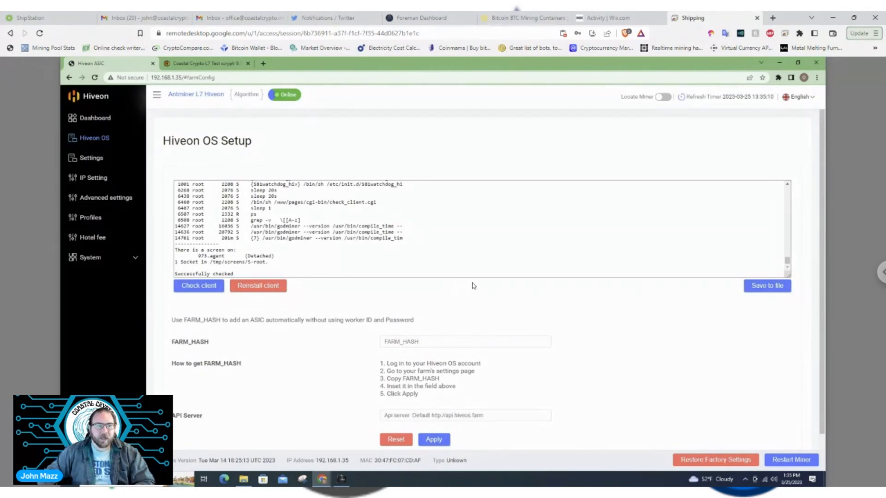
pyautogui.moveTo(373, 289)
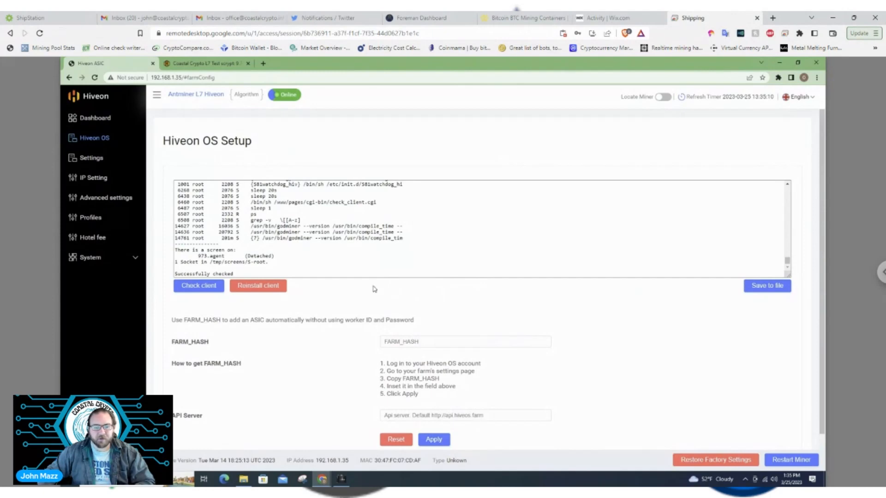
pyautogui.moveTo(187, 314)
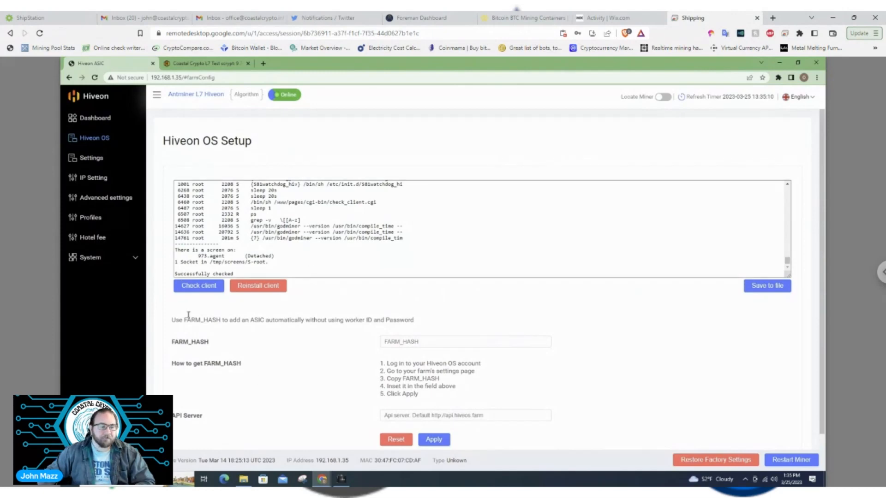
pyautogui.scroll(-3)
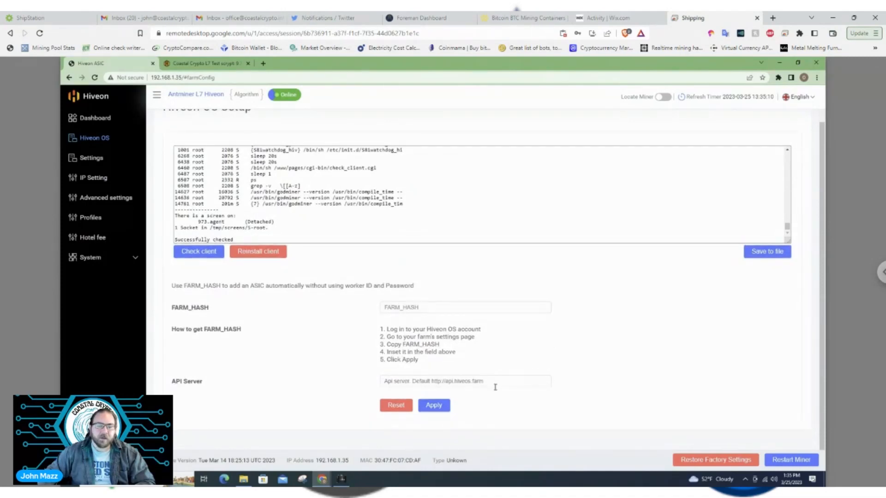
pyautogui.moveTo(544, 409)
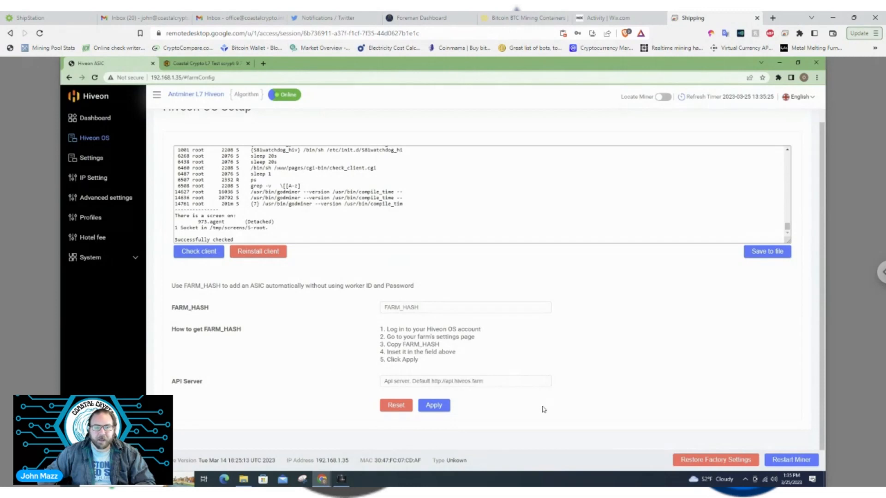
pyautogui.moveTo(9, 402)
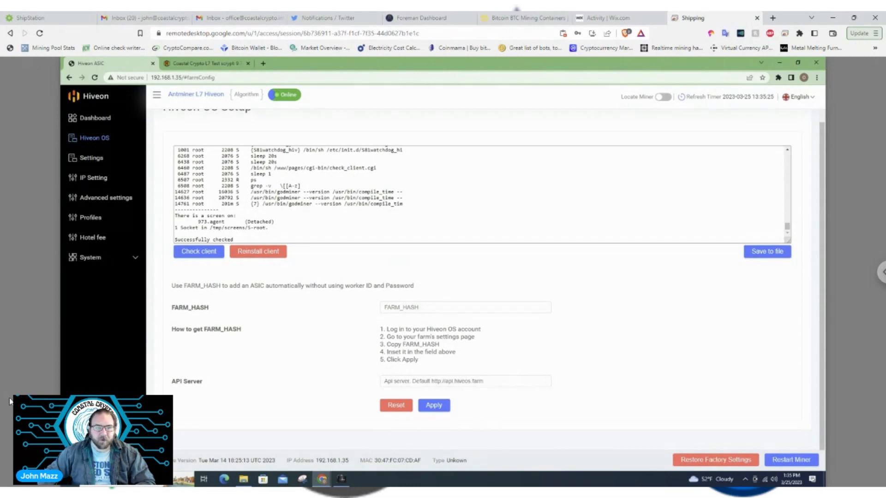
# - View the Pools and fan speed settings with Pool1 on ltc.ss.poolin.com:1883
pyautogui.click(91, 158)
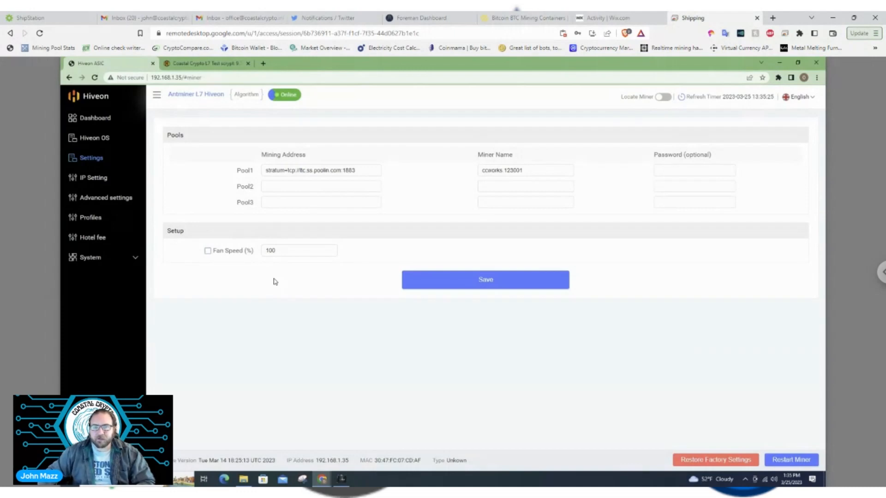
pyautogui.moveTo(258, 283)
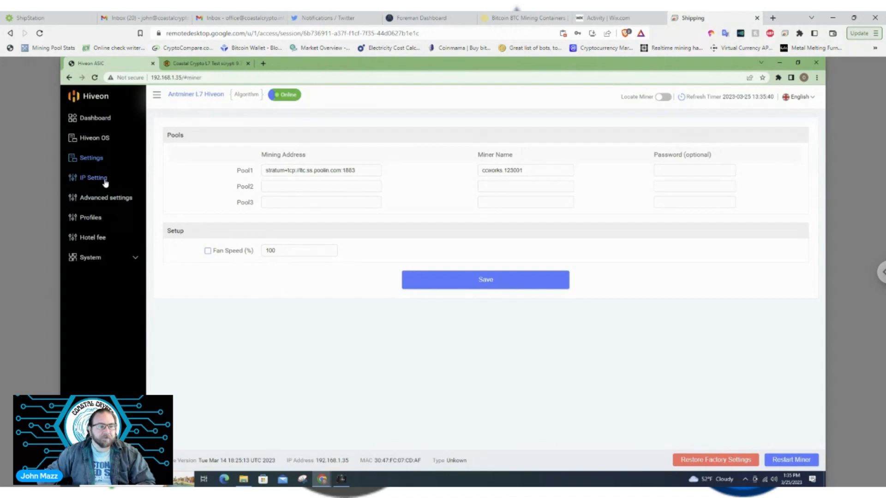
# - View the IP Setting network info: hostname Antminer, DHCP, IP 192.168.1.35
pyautogui.click(92, 178)
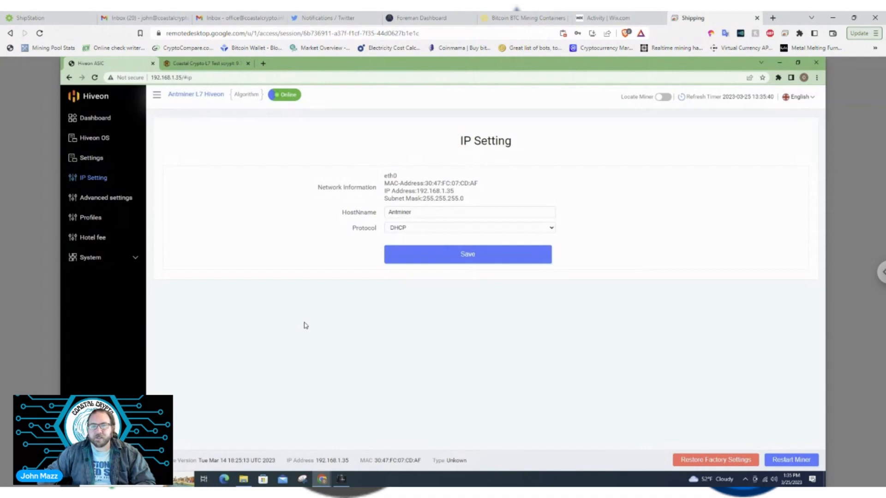
pyautogui.moveTo(325, 369)
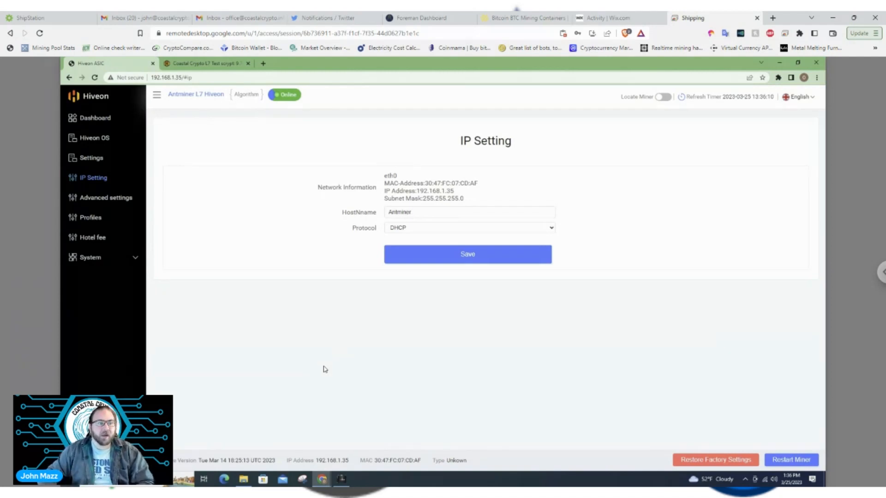
pyautogui.moveTo(110, 200)
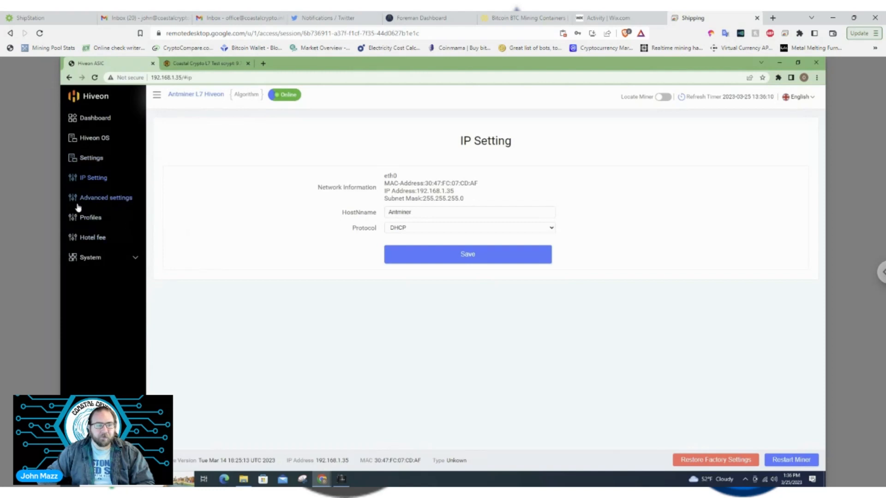
pyautogui.moveTo(91, 218)
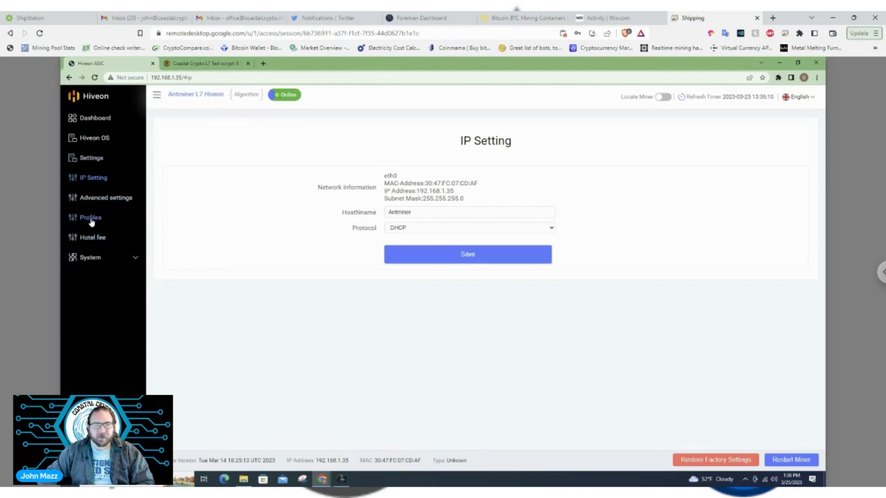
# - View the Profiles auto-tune list with 10000 MH/S (~3900W) tuned
pyautogui.click(91, 217)
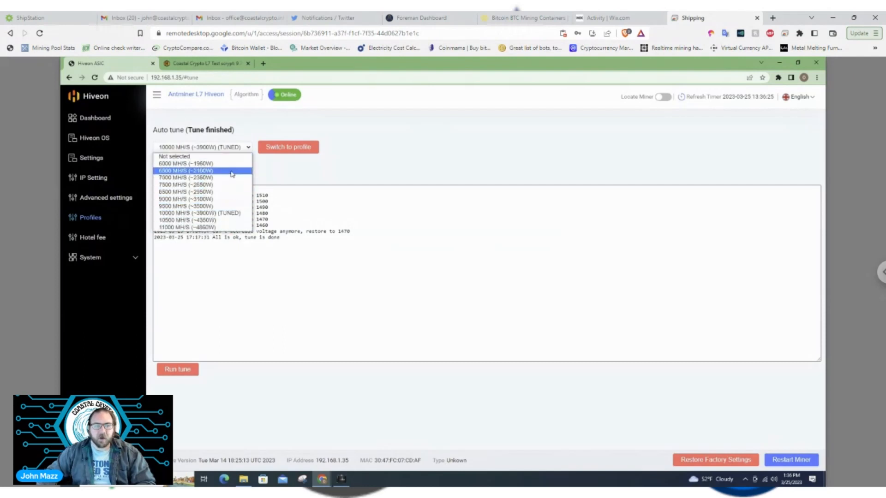
pyautogui.moveTo(232, 186)
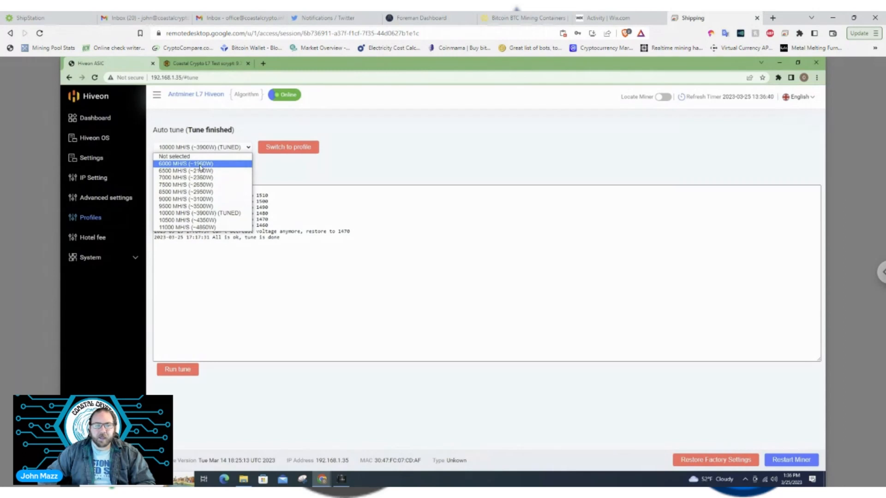
pyautogui.moveTo(200, 178)
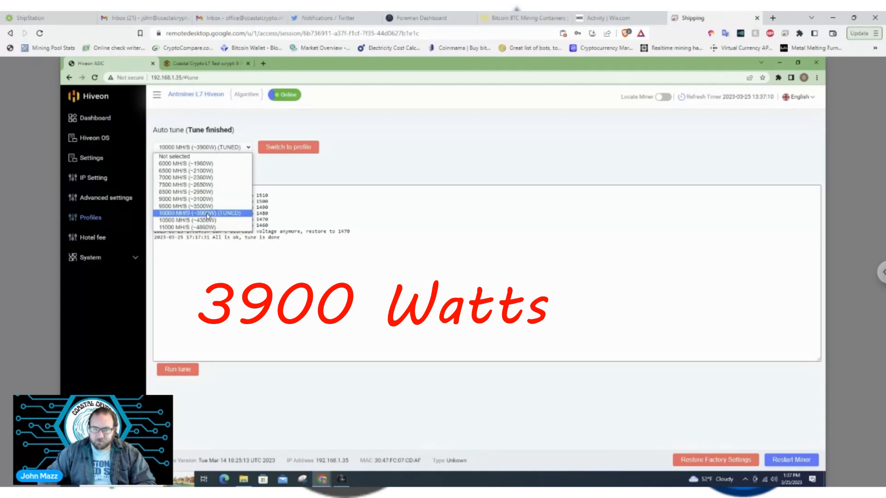
pyautogui.moveTo(197, 207)
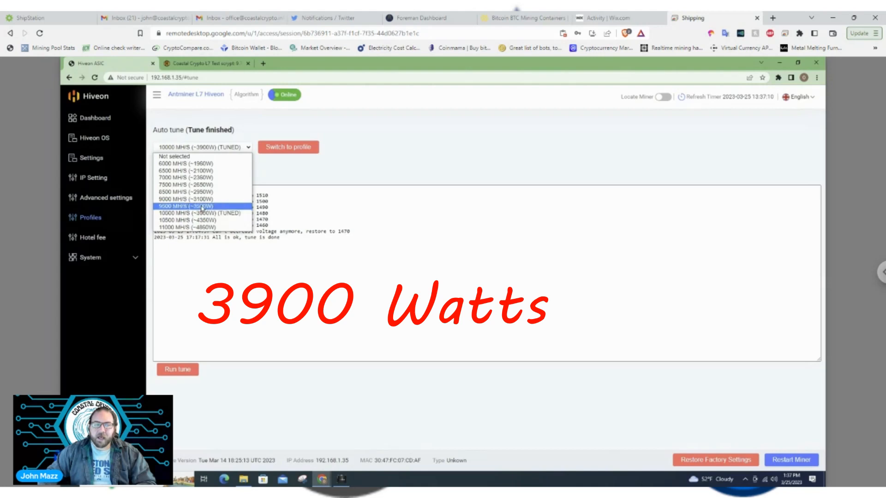
pyautogui.moveTo(203, 213)
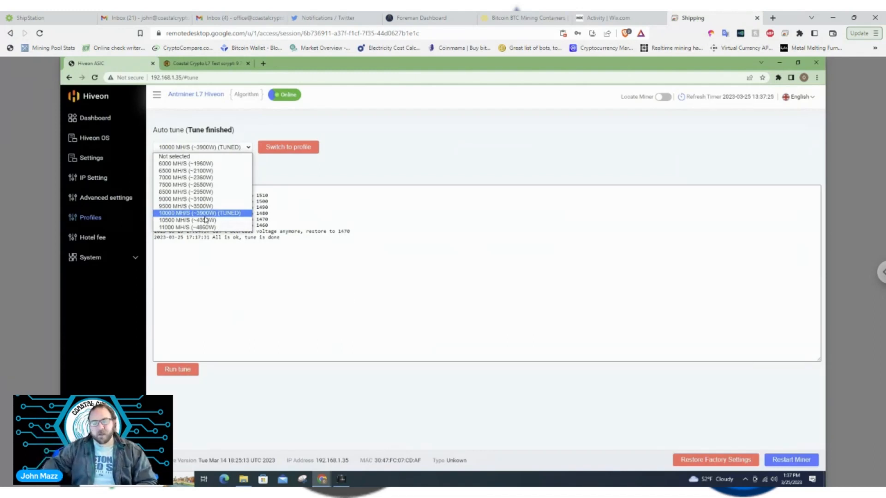
pyautogui.moveTo(203, 220)
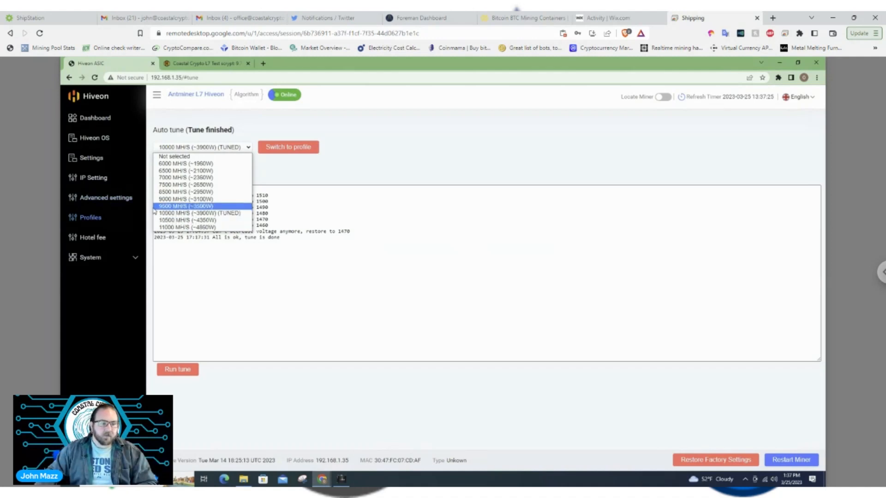
pyautogui.moveTo(184, 156)
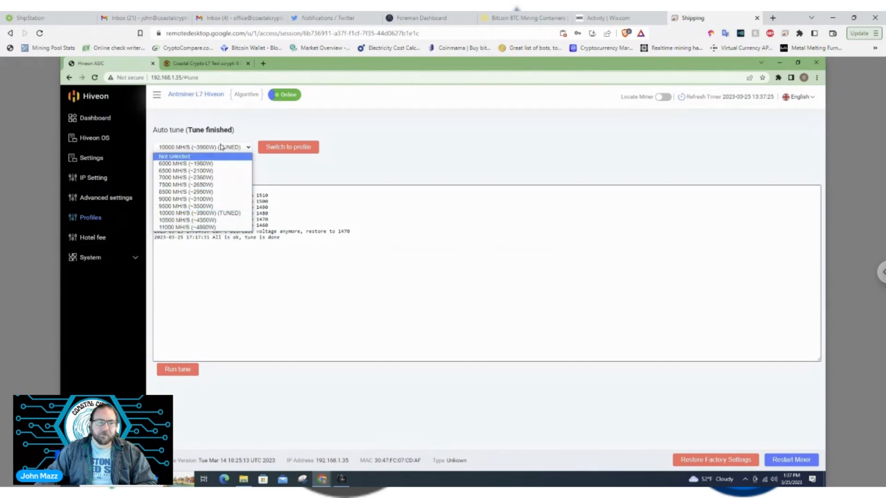
pyautogui.moveTo(185, 227)
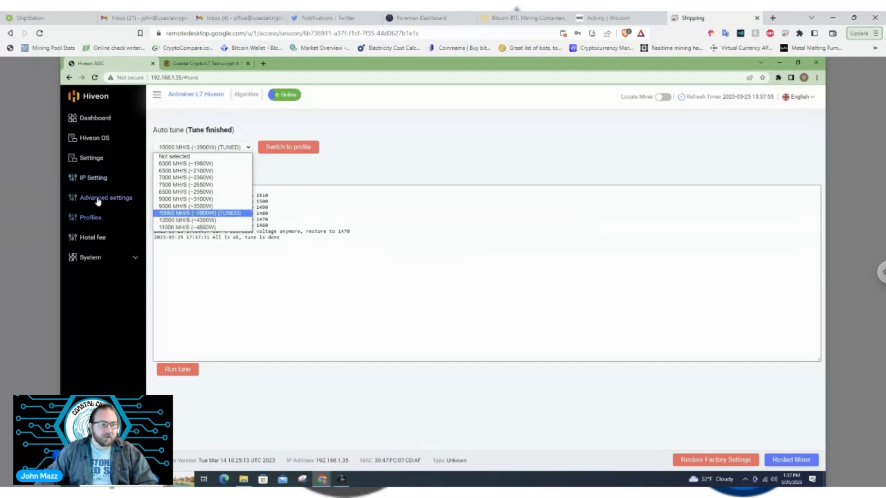
# - Review Advanced settings: 14.70V voltage, 1950 global frequency and the chain chip grids
pyautogui.click(105, 197)
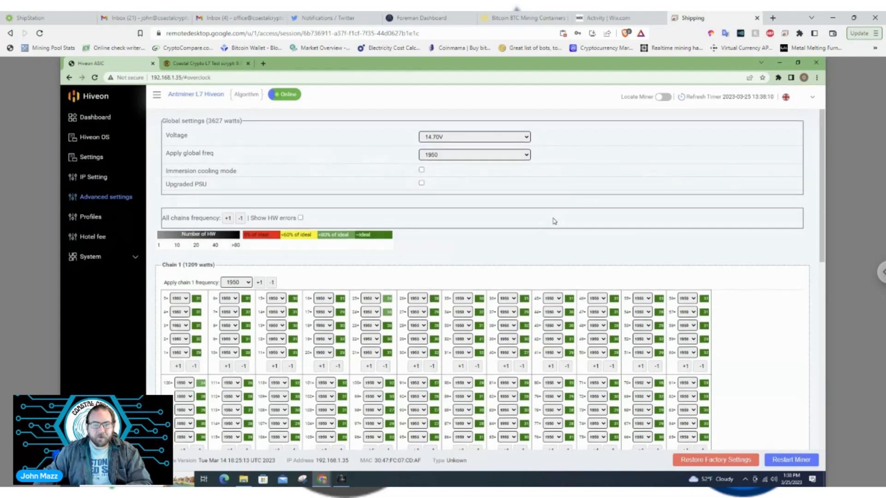
pyautogui.scroll(-3)
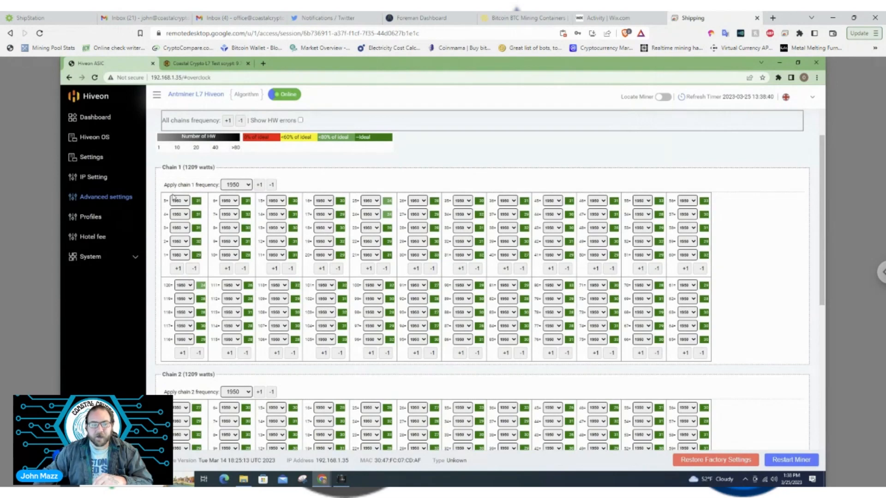
pyautogui.click(179, 199)
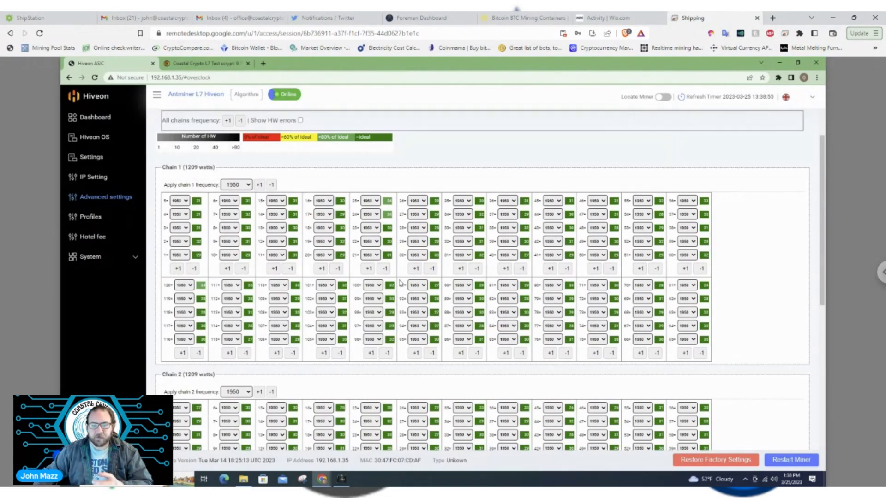
pyautogui.moveTo(399, 288)
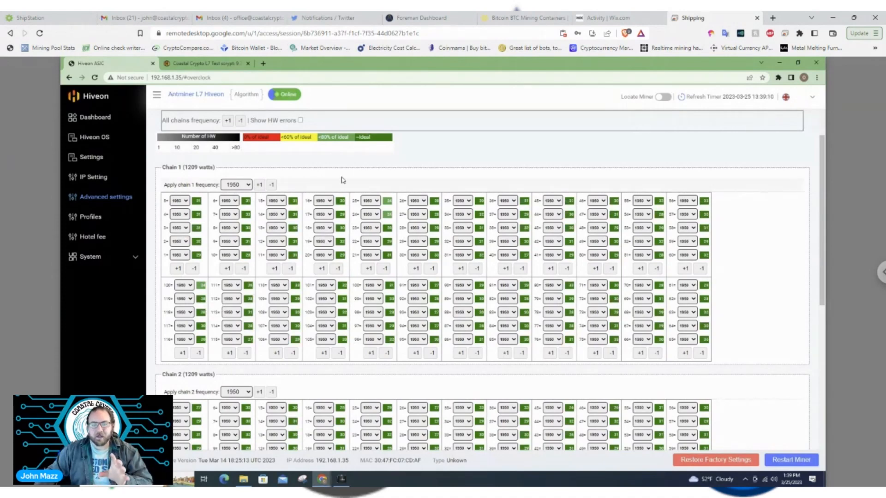
pyautogui.moveTo(365, 261)
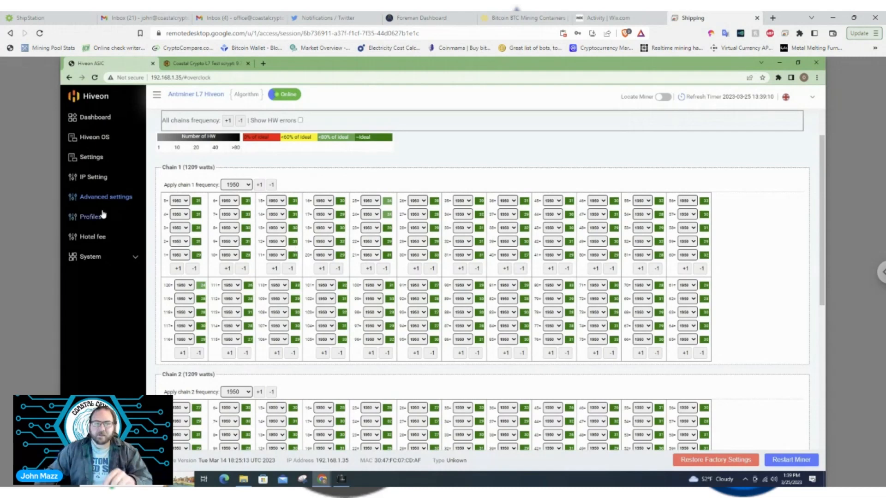
# - Return to the Profiles auto-tune log showing the voltage steps
pyautogui.click(91, 217)
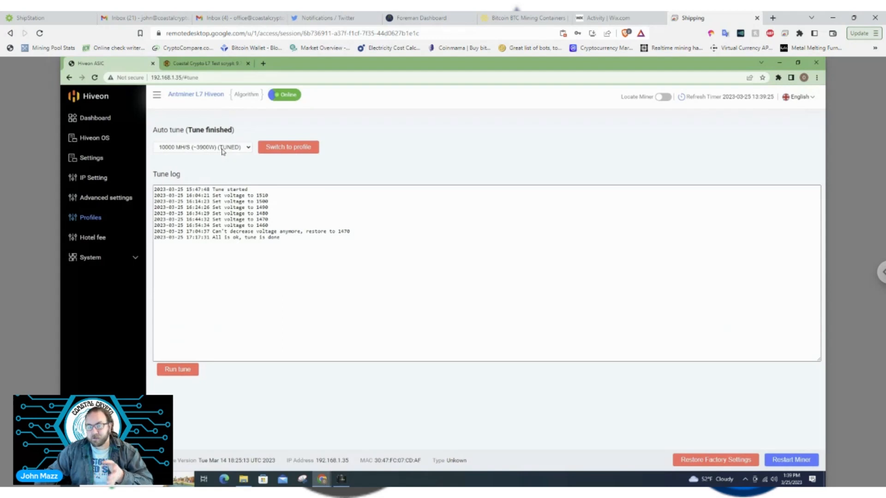
pyautogui.moveTo(351, 230)
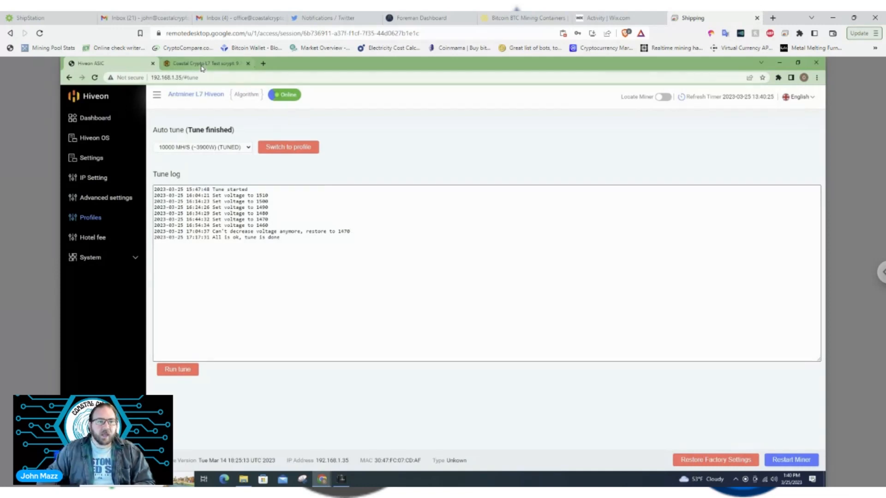
# - Switch to the Hive OS dashboard and bring up the L7 Test worker's Tuning list
pyautogui.click(194, 64)
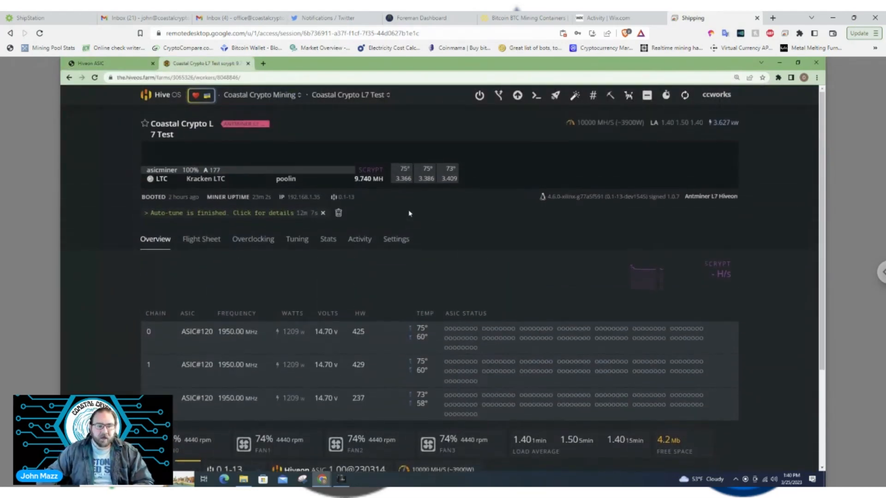
pyautogui.scroll(-3)
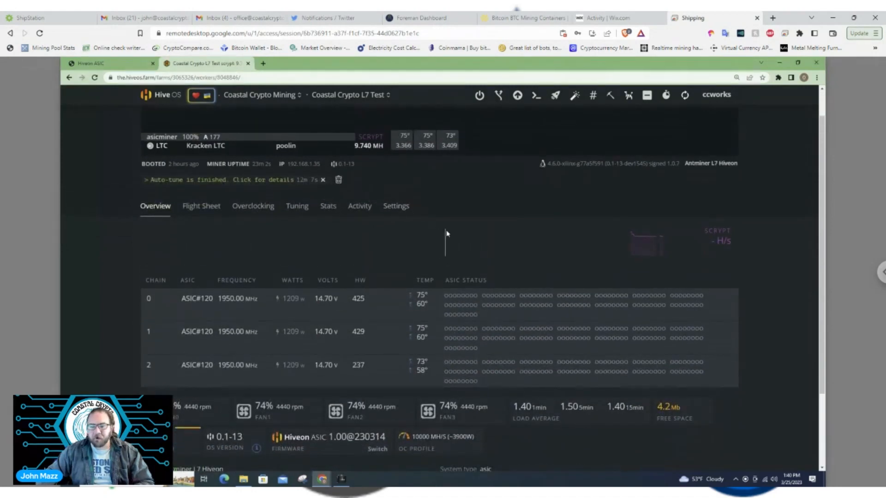
pyautogui.scroll(-3)
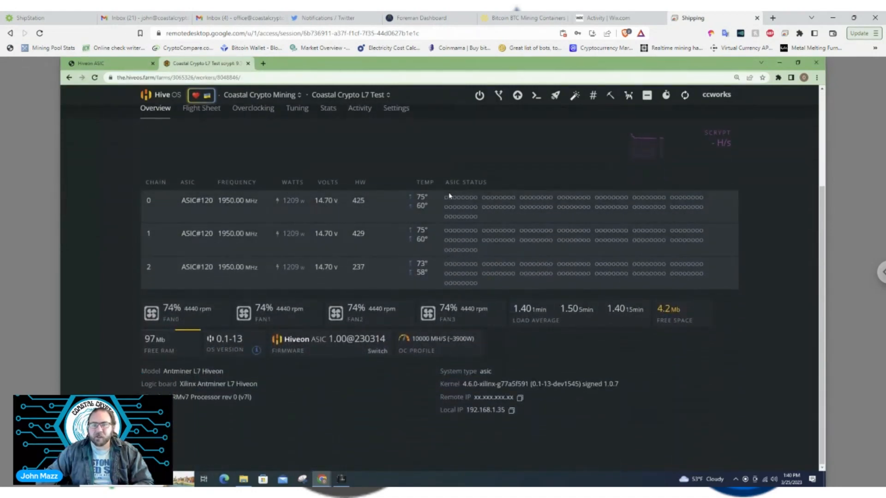
pyautogui.moveTo(574, 96)
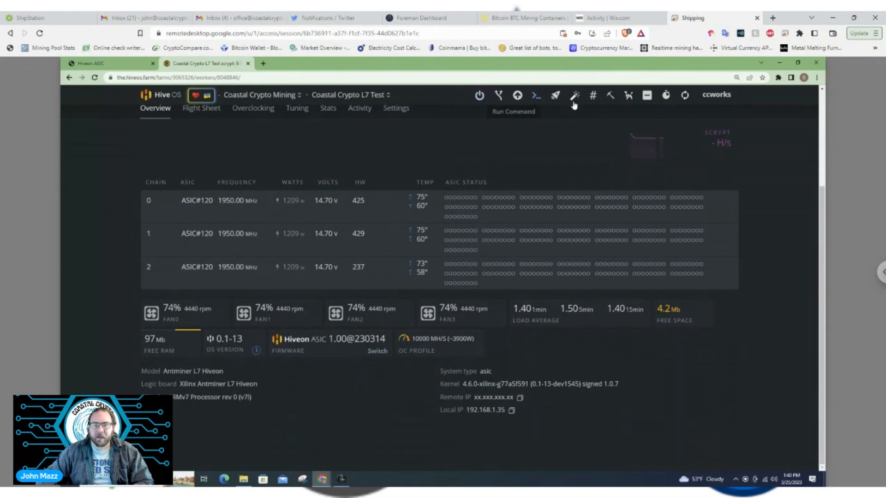
pyautogui.moveTo(600, 115)
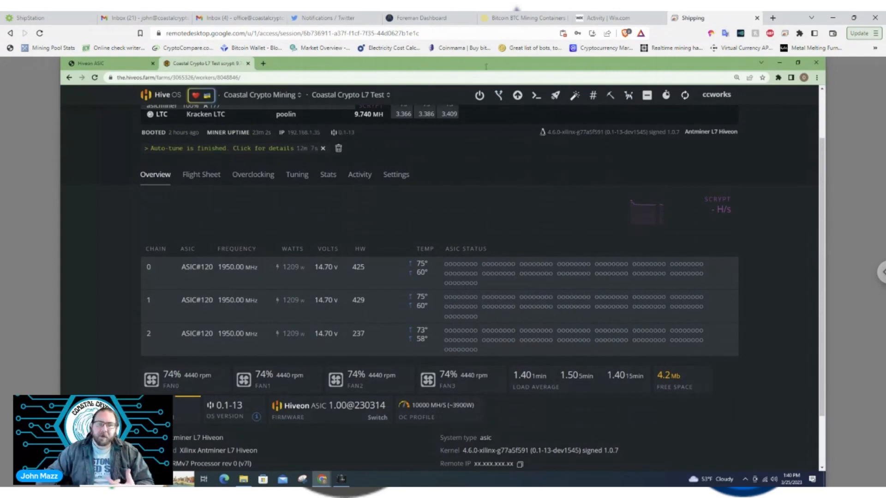
pyautogui.moveTo(474, 188)
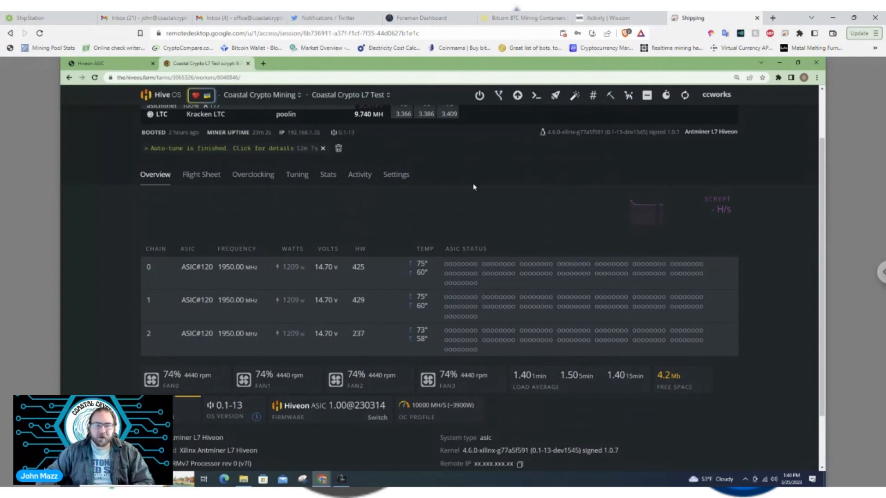
pyautogui.click(298, 174)
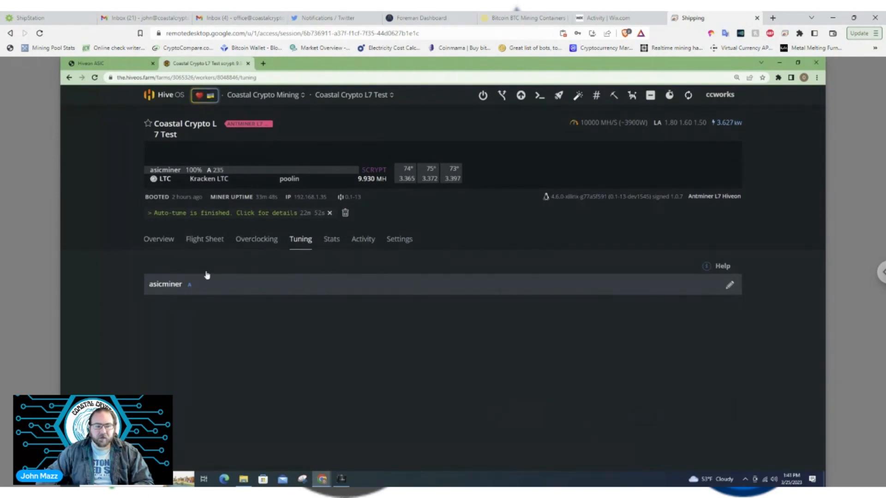
# - Review the worker's overclock profiles from Default to 11000 MH/S with 10000 MH/S applied
pyautogui.click(253, 239)
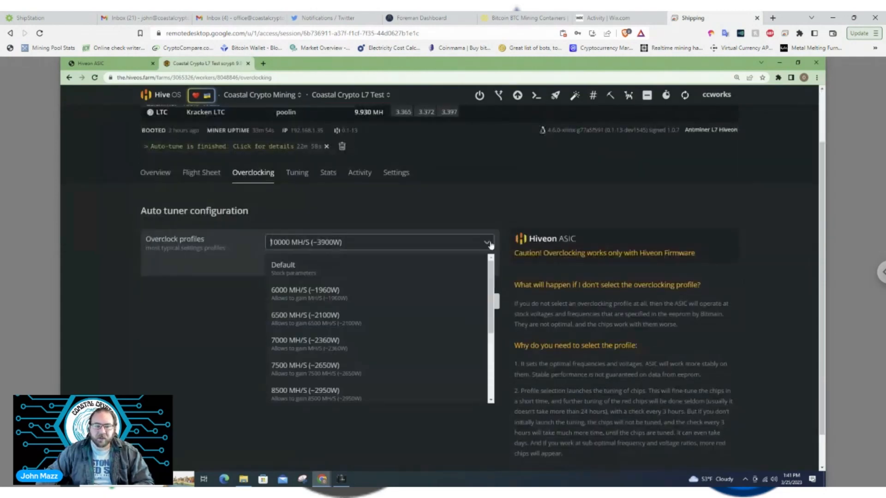
pyautogui.scroll(-3)
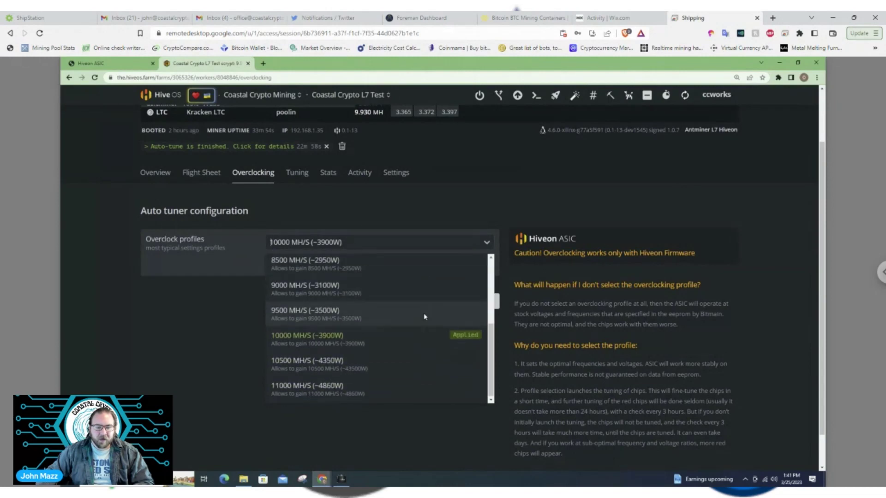
pyautogui.moveTo(314, 354)
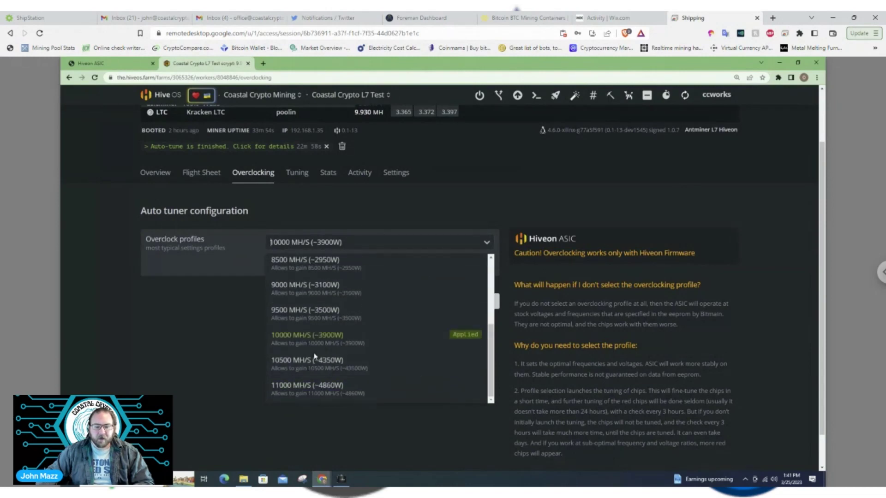
pyautogui.click(307, 335)
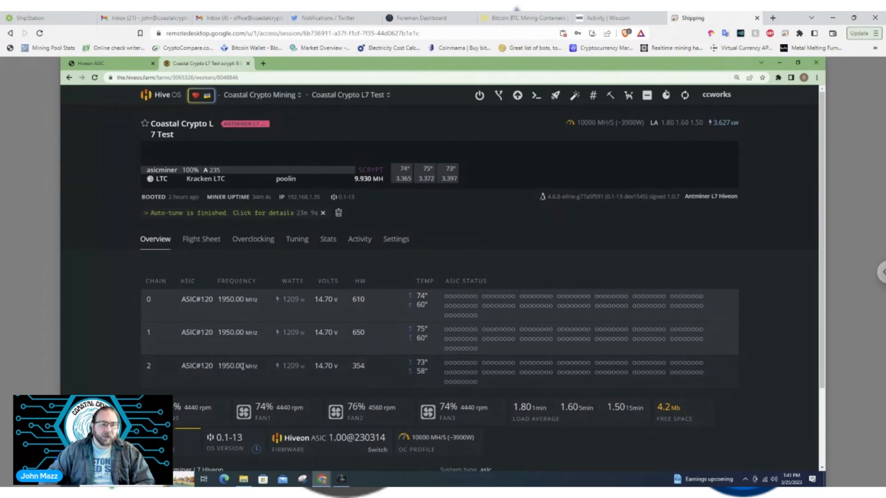
pyautogui.moveTo(246, 310)
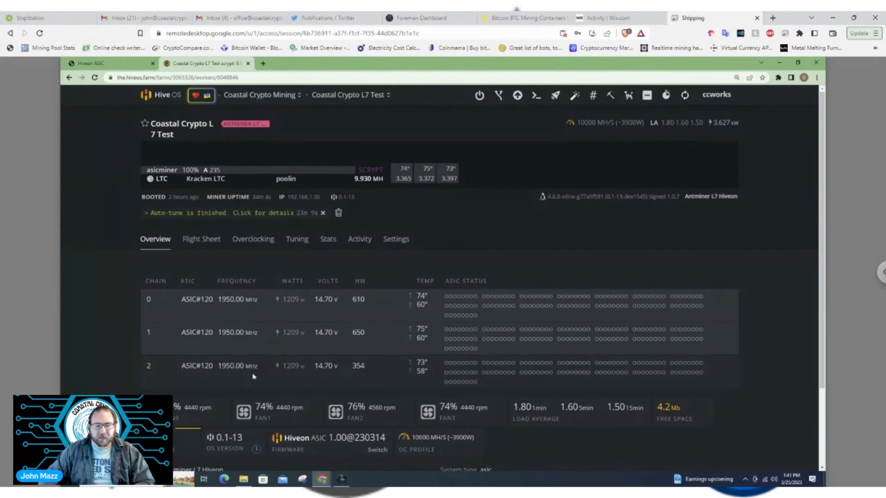
pyautogui.moveTo(227, 307)
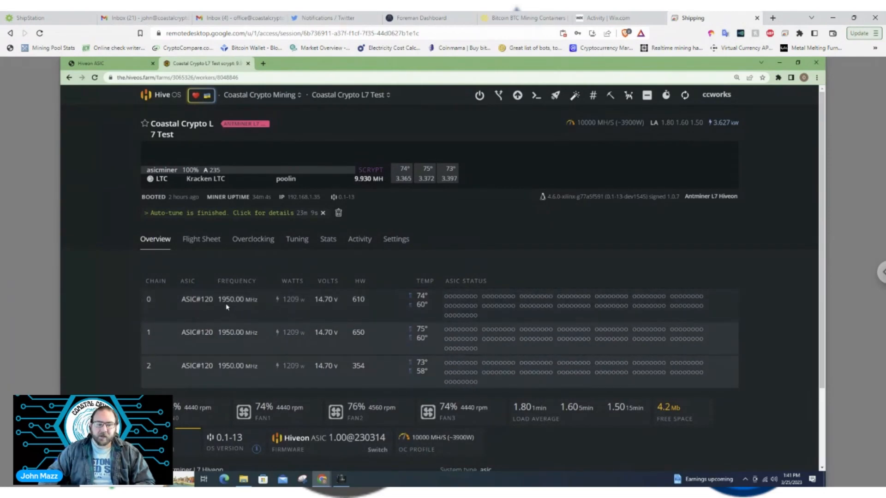
pyautogui.moveTo(231, 344)
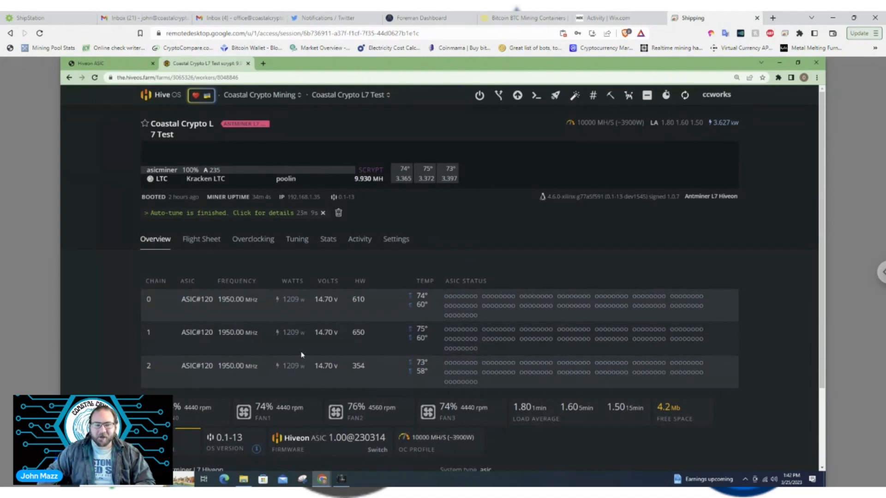
# - Review the worker overview chain columns: 1950 MHz, 14.70 V, 1209 W and HW errors
pyautogui.scroll(-3)
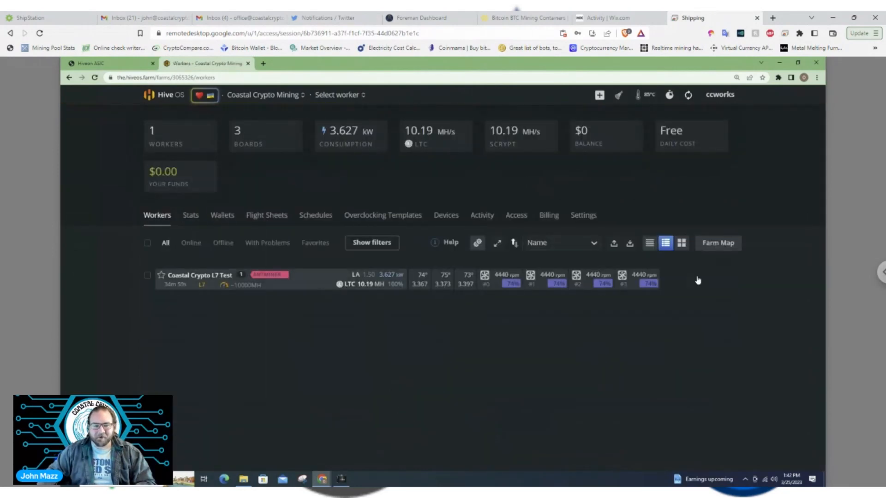
pyautogui.moveTo(583, 386)
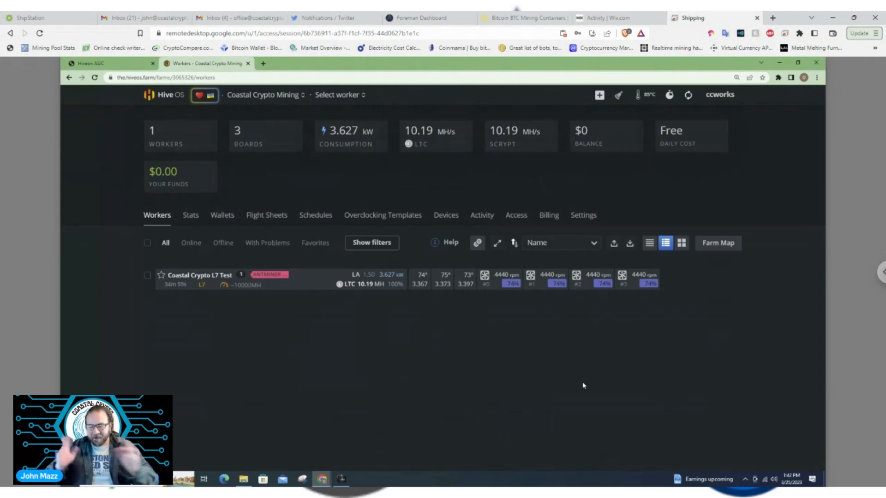